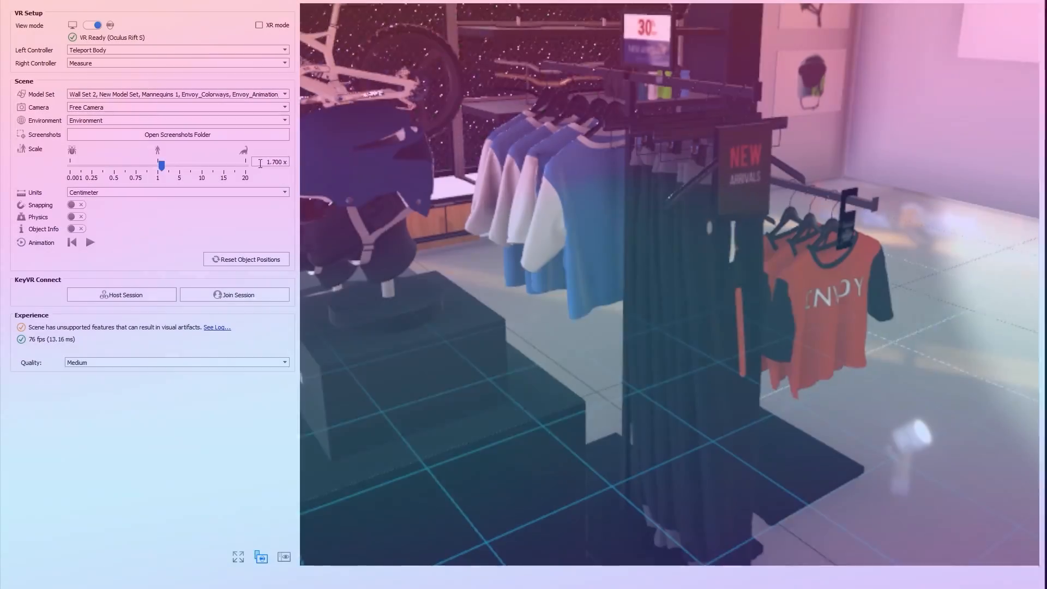
Step: Scroll the KeyVR page past KeyVR Connect to the $79/month pricing and contact form
{"action": "left_click_drag", "start_coordinate": [160, 163], "coordinate": [202, 175]}
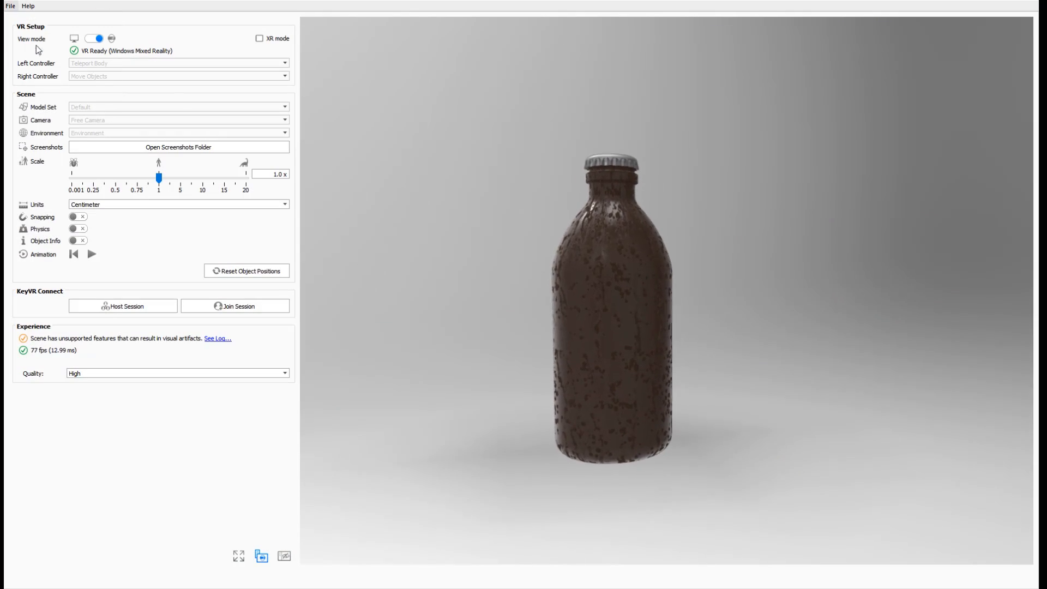
{"action": "left_click_drag", "start_coordinate": [158, 176], "coordinate": [137, 176]}
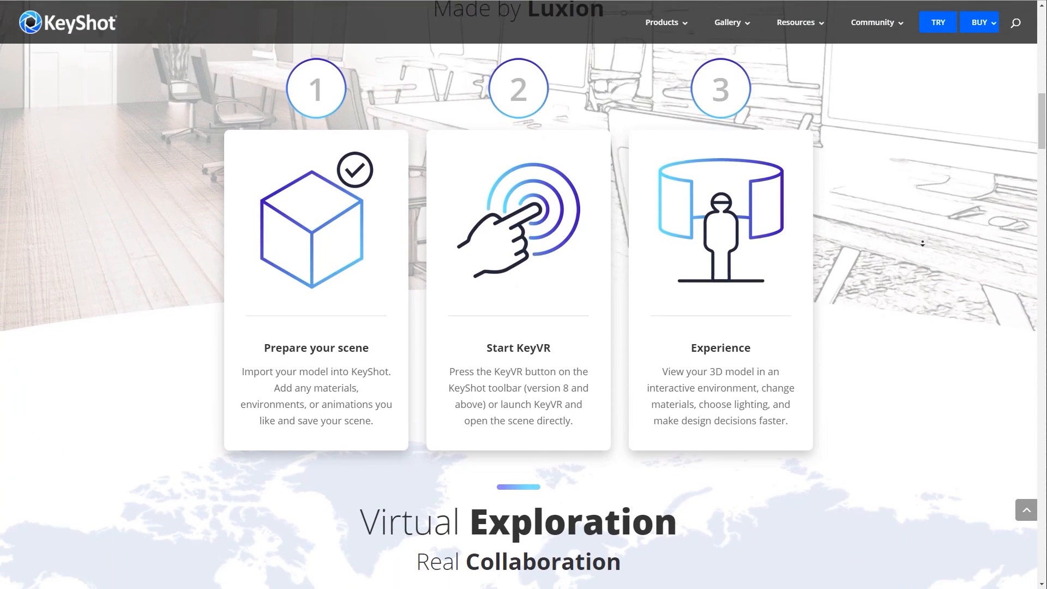
{"action": "scroll", "scroll_direction": "down", "scroll_amount": 3}
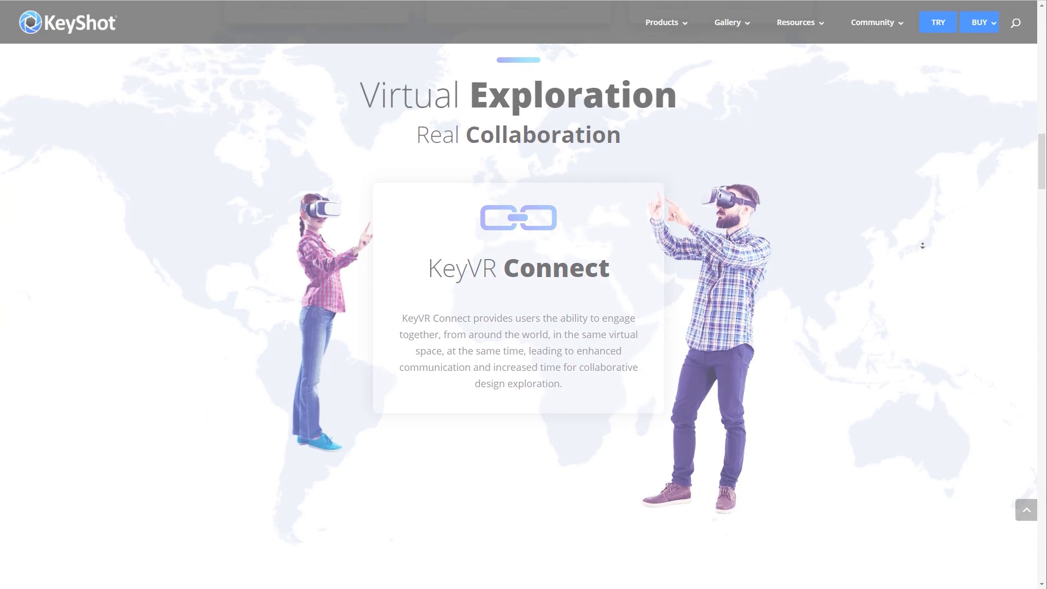
{"action": "scroll", "scroll_direction": "down", "scroll_amount": 3}
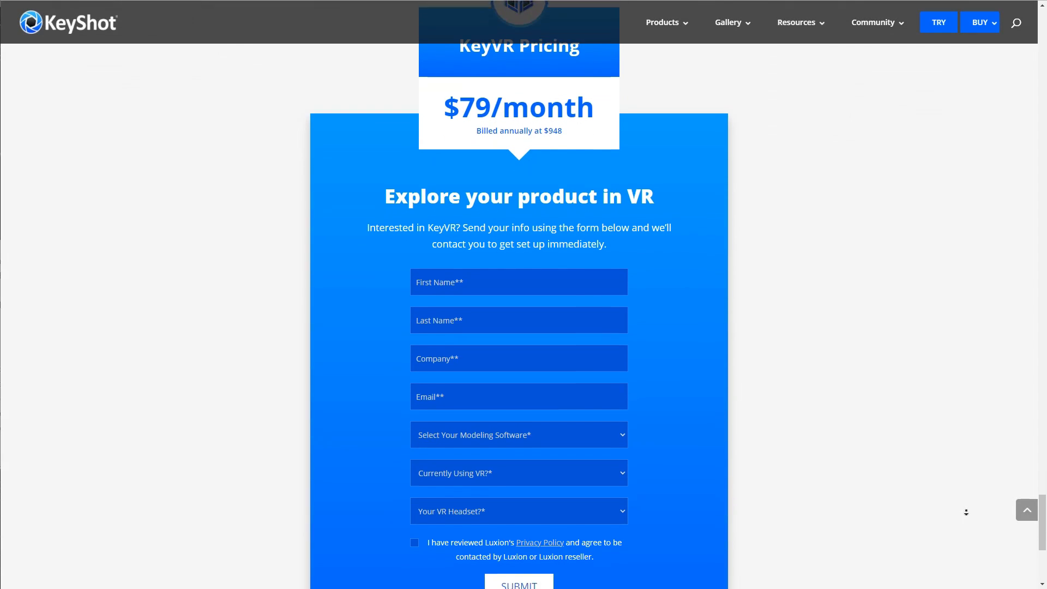
{"action": "scroll", "scroll_direction": "down", "scroll_amount": 3}
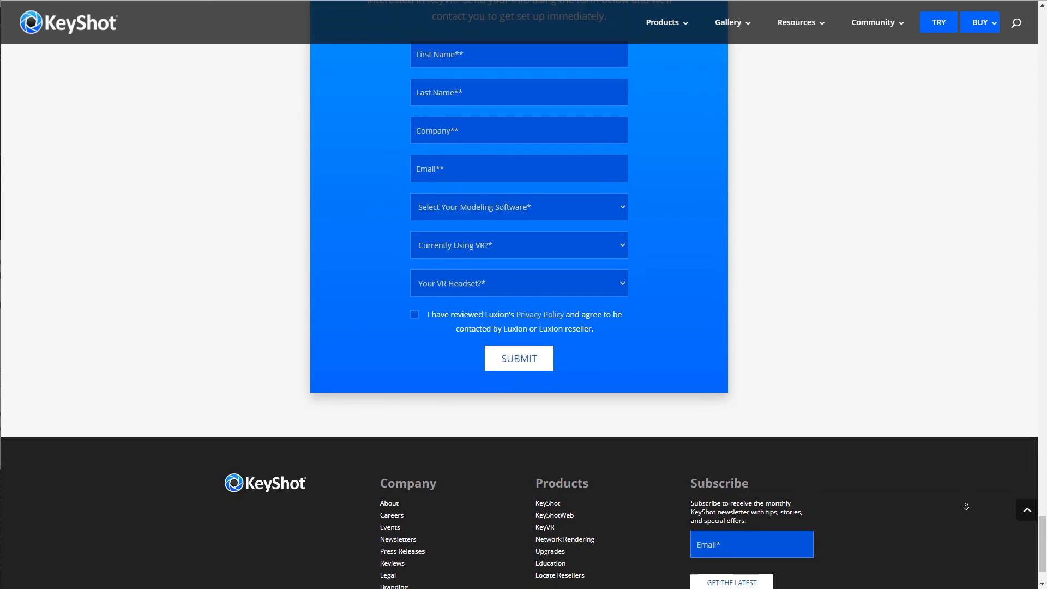
{"action": "scroll", "scroll_direction": "up", "scroll_amount": 3}
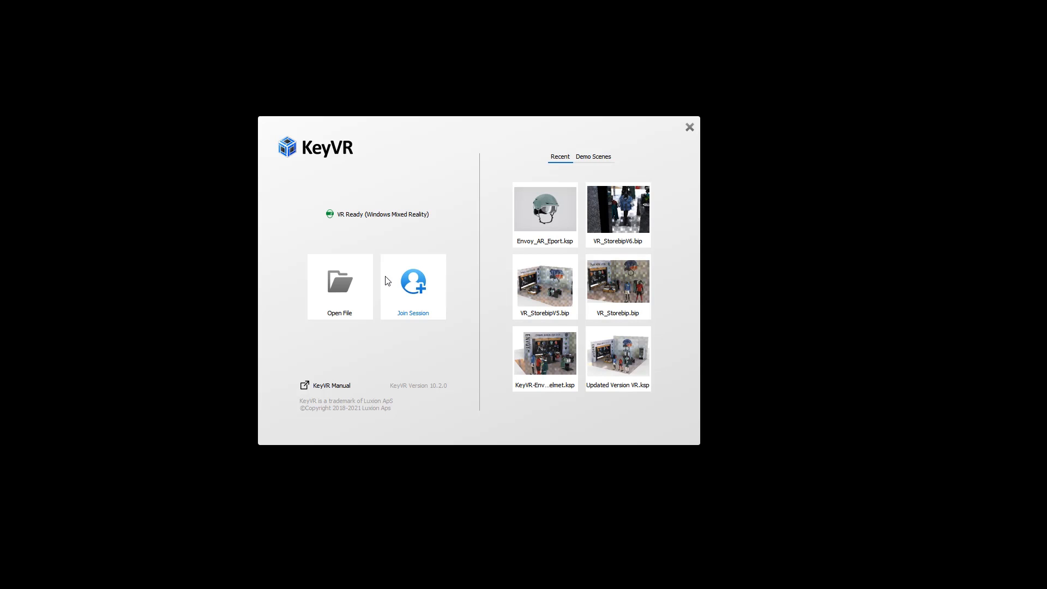
{"action": "mouse_move", "coordinate": [446, 382]}
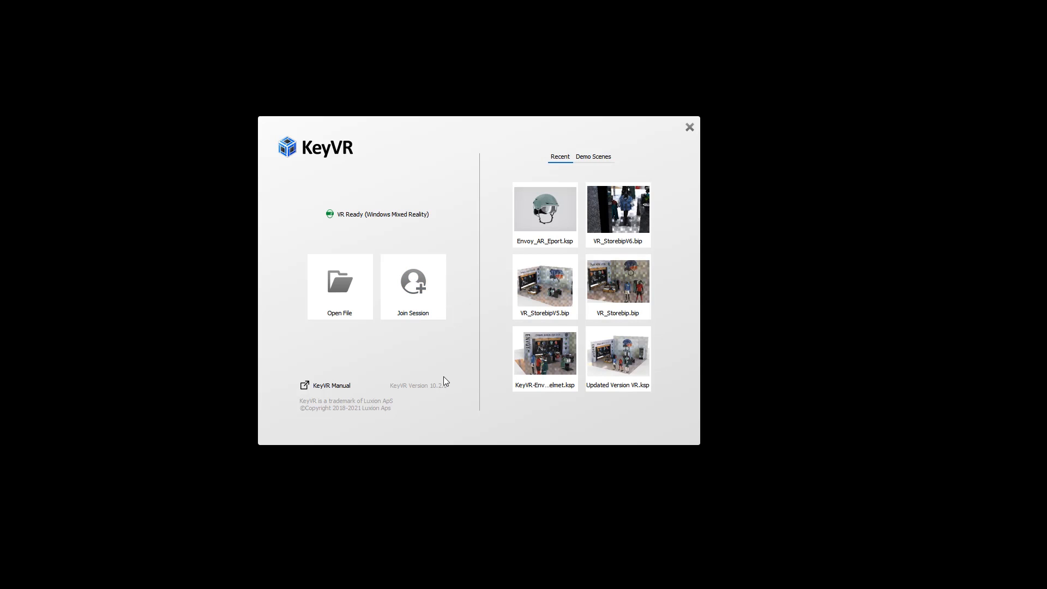